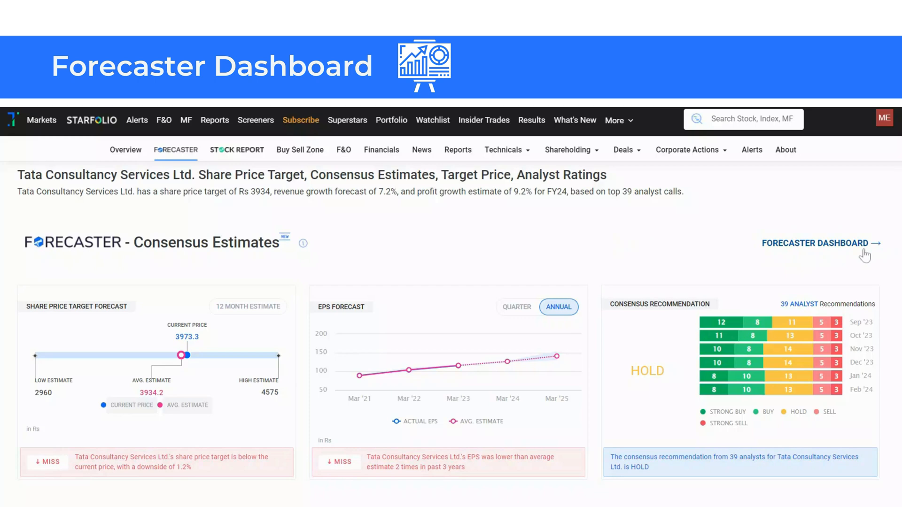
- Open the Forecaster Consensus Estimates dashboard from the stock's estimates page
left_click(817, 242)
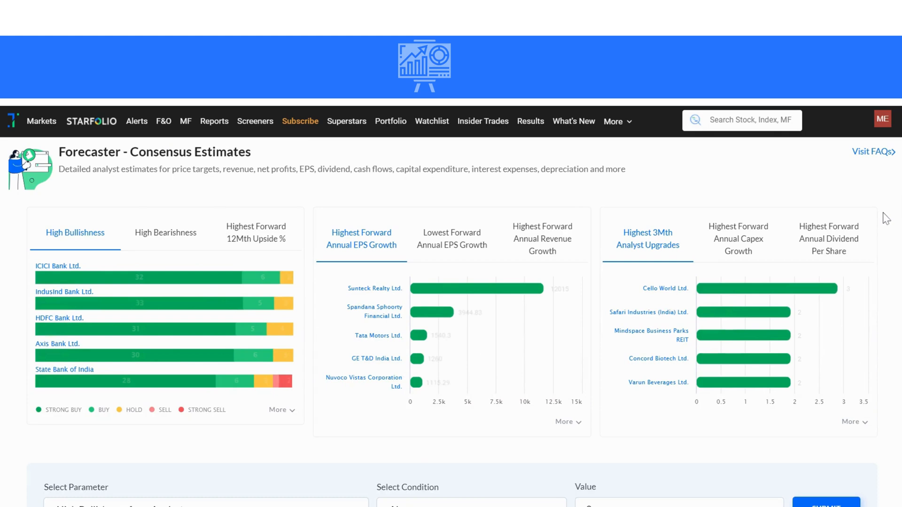
scroll("down", 3)
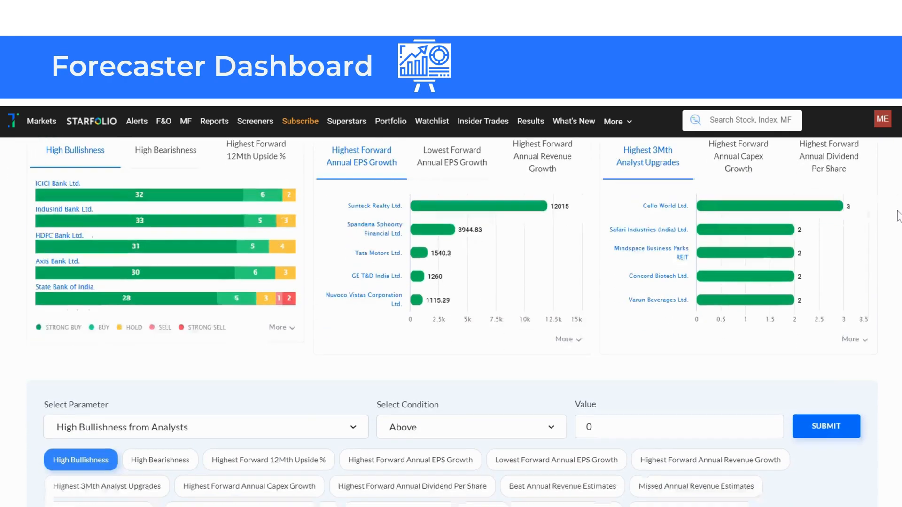
scroll("down", 3)
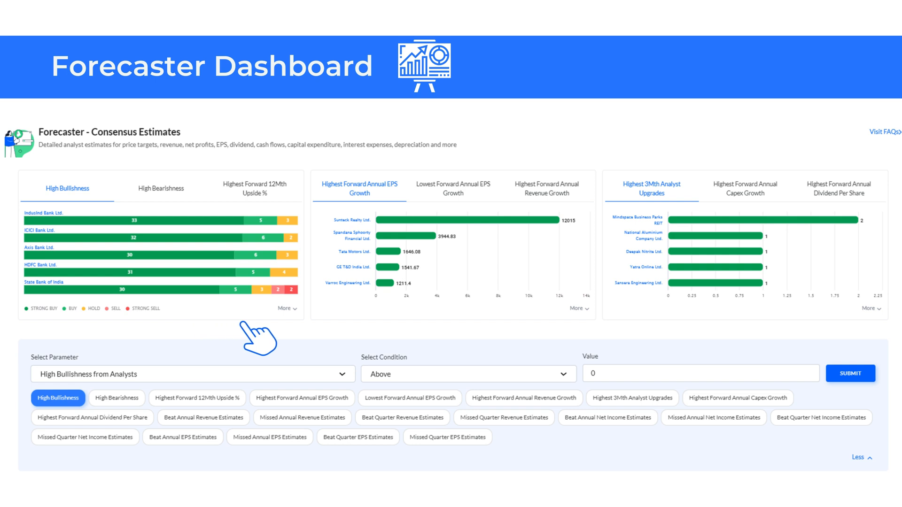
mouse_move(325, 334)
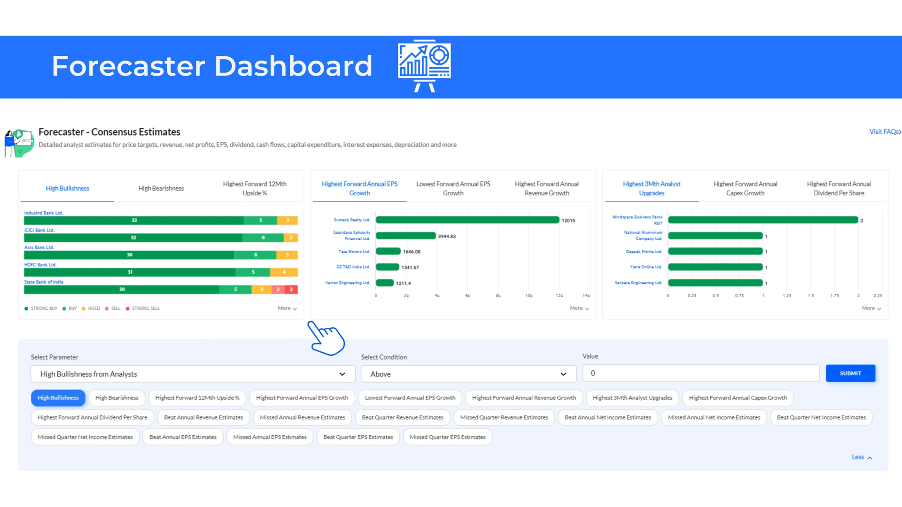
mouse_move(323, 339)
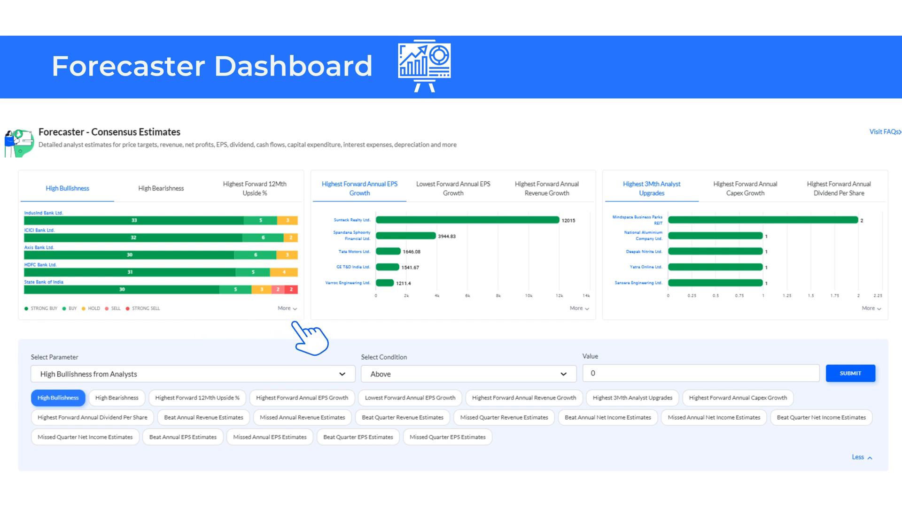
mouse_move(281, 336)
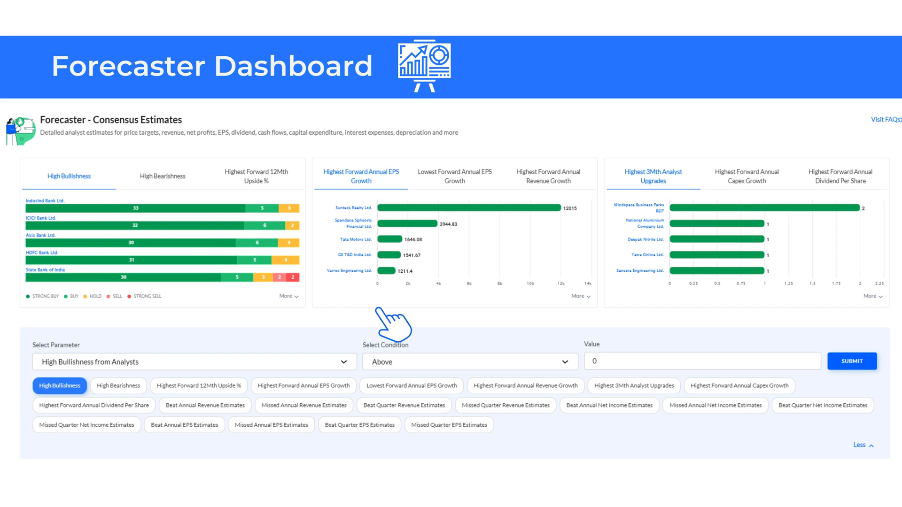
mouse_move(469, 322)
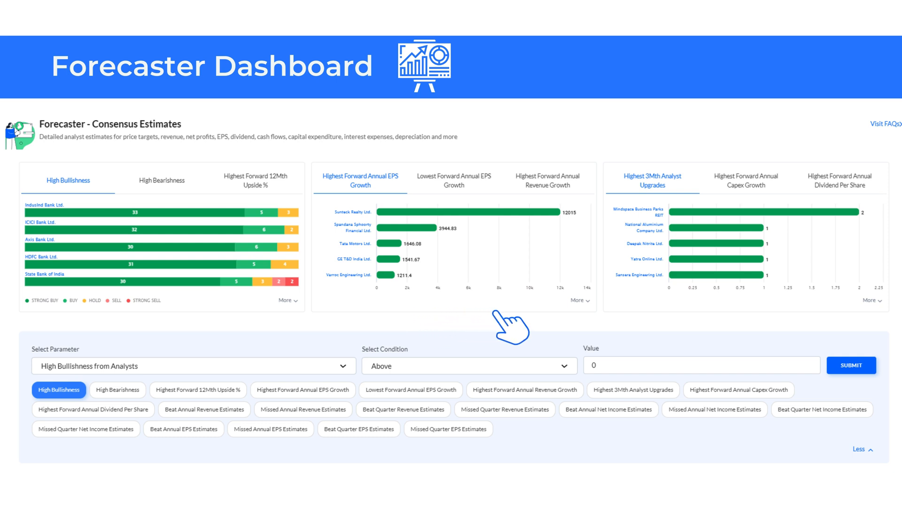
mouse_move(557, 325)
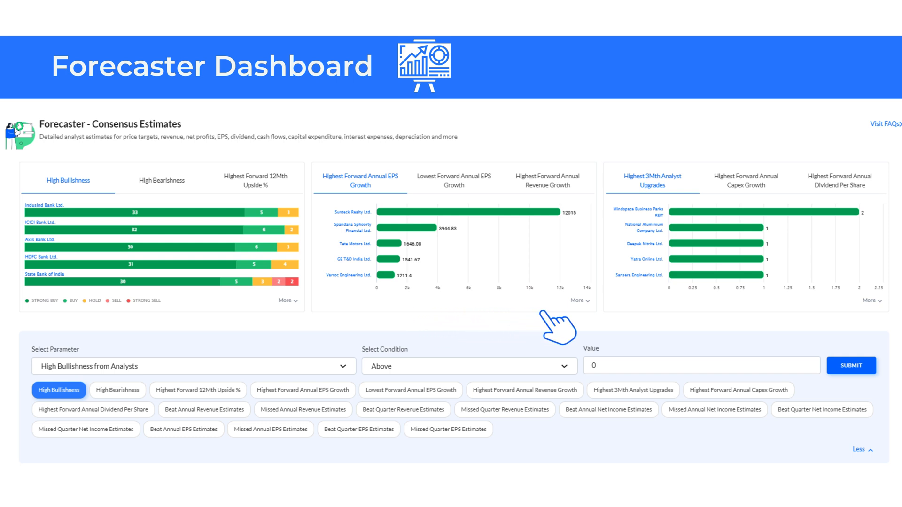
mouse_move(564, 325)
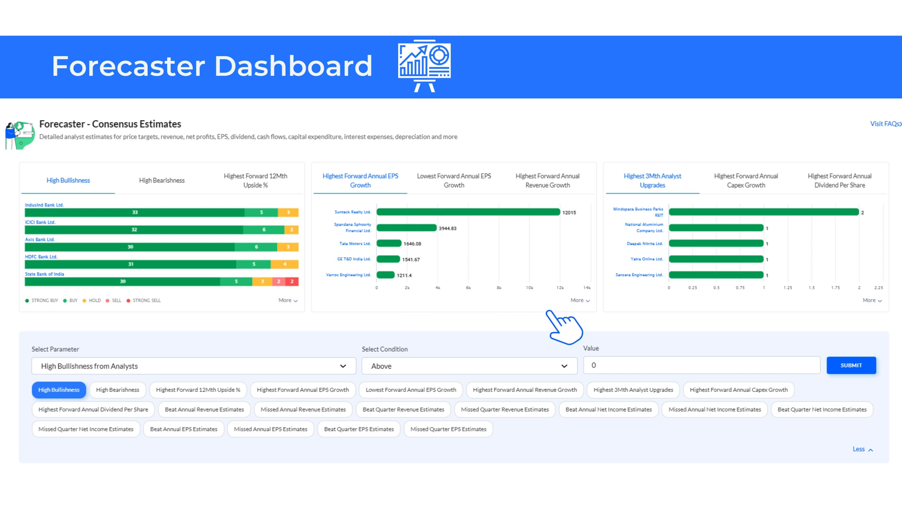
mouse_move(557, 322)
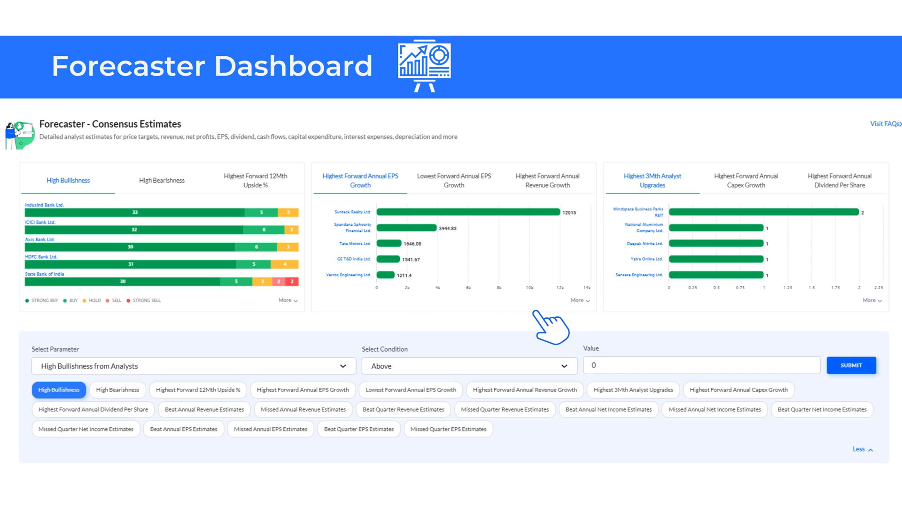
mouse_move(526, 325)
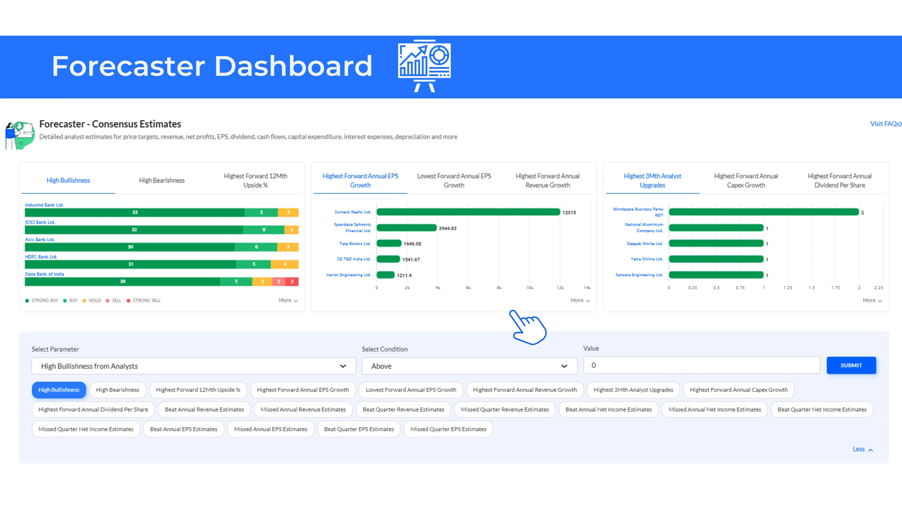
mouse_move(517, 322)
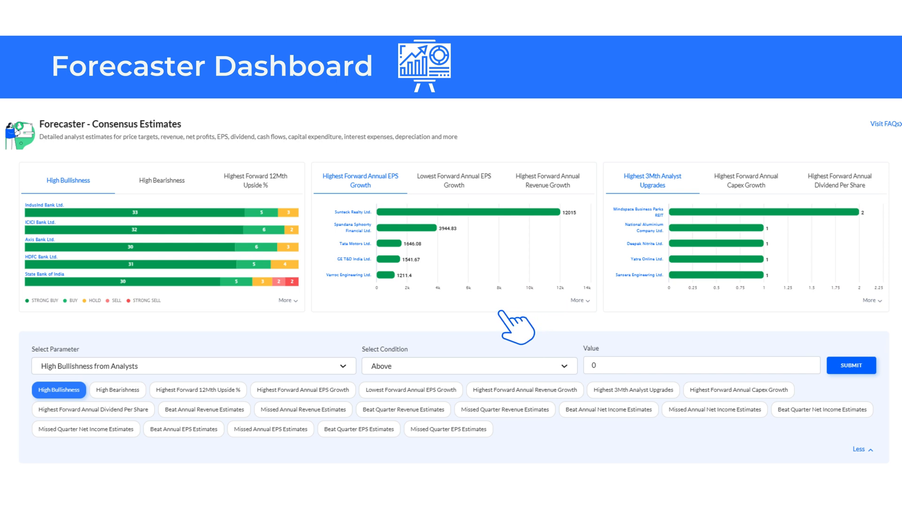
scroll("down", 3)
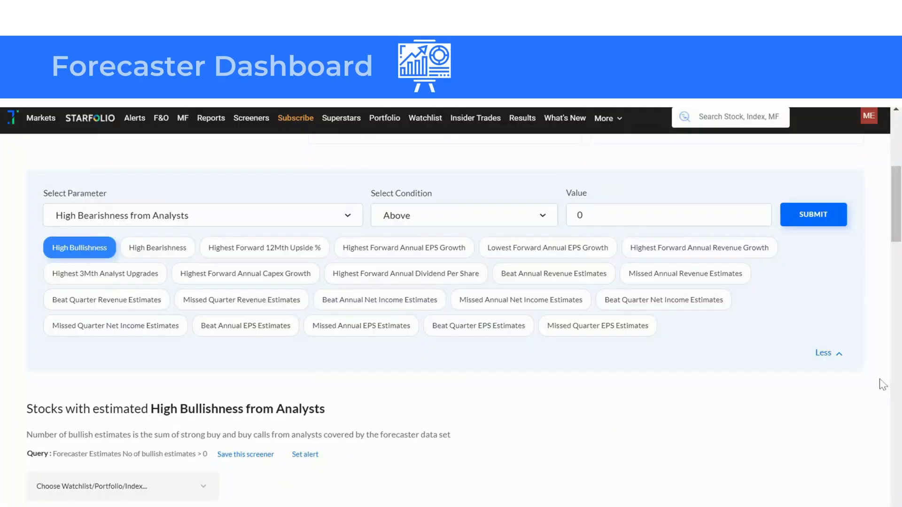
- Reach the screener panel and expand the Select Parameter list of forecaster parameters
scroll("down", 3)
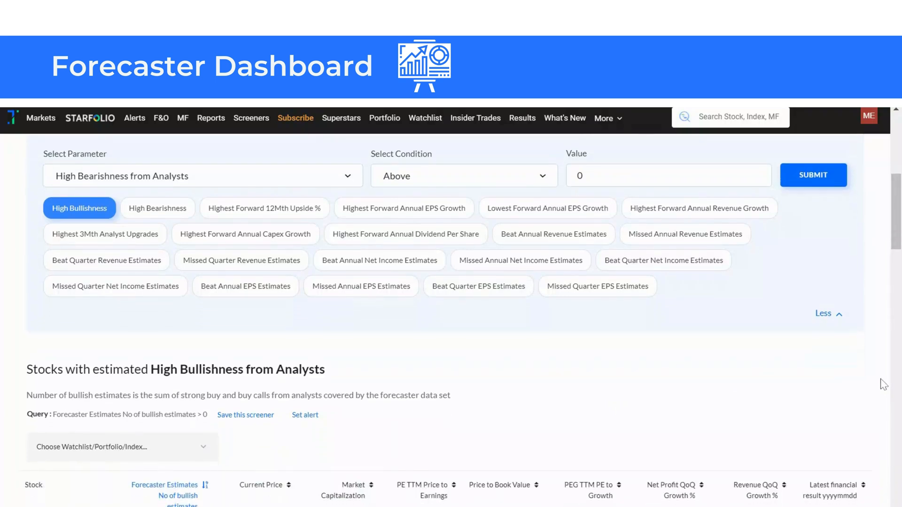
scroll("down", 3)
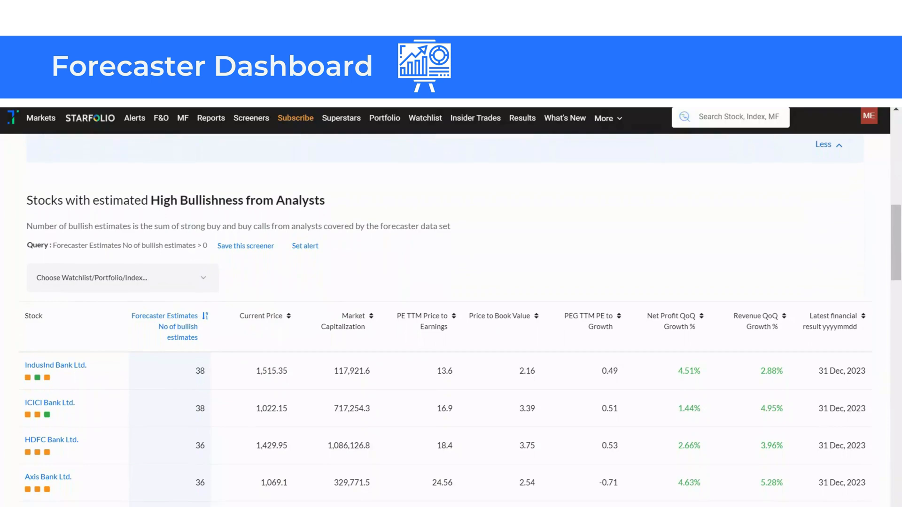
left_click(202, 252)
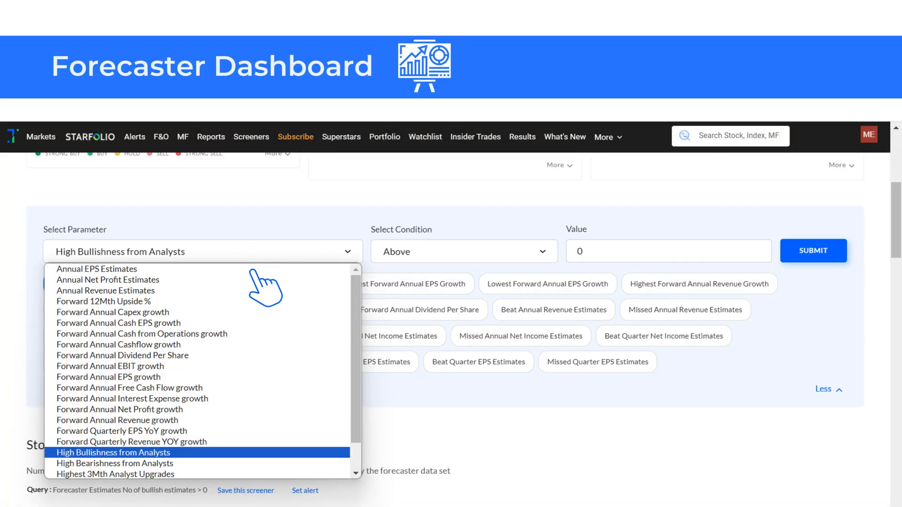
mouse_move(265, 351)
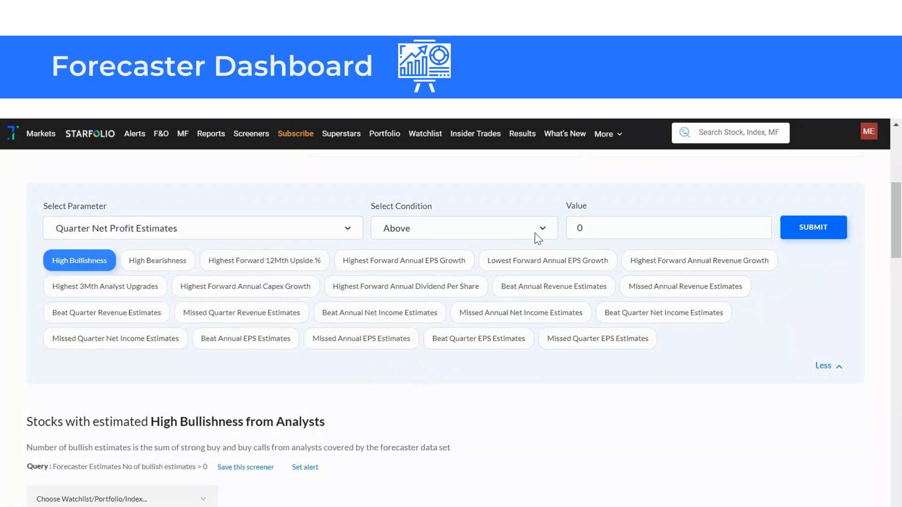
- Screen Nifty 50 stocks with Quarter Net Profit Estimates above 10 and run it
type("10")
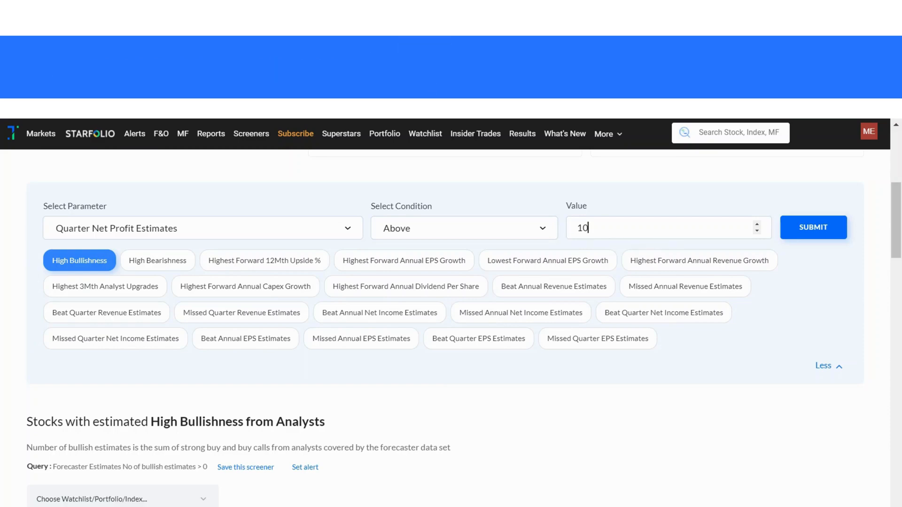
scroll("down", 3)
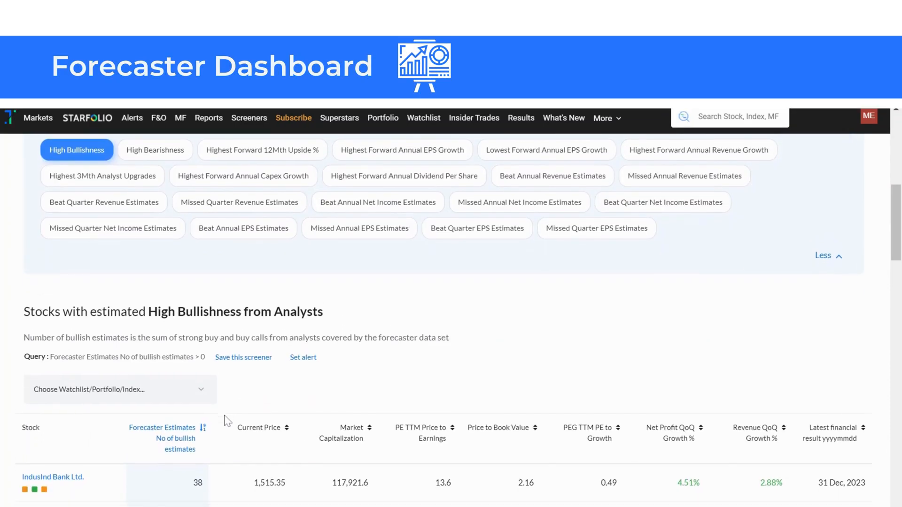
left_click(120, 389)
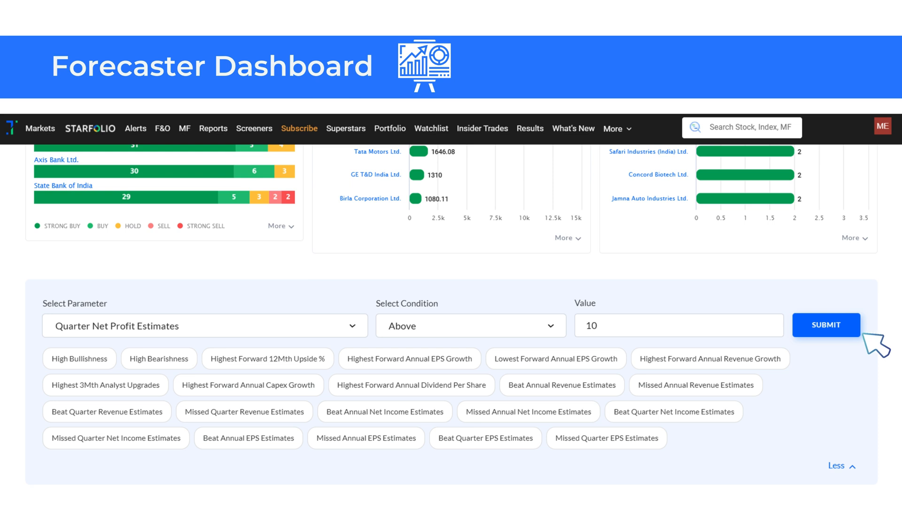
mouse_move(886, 350)
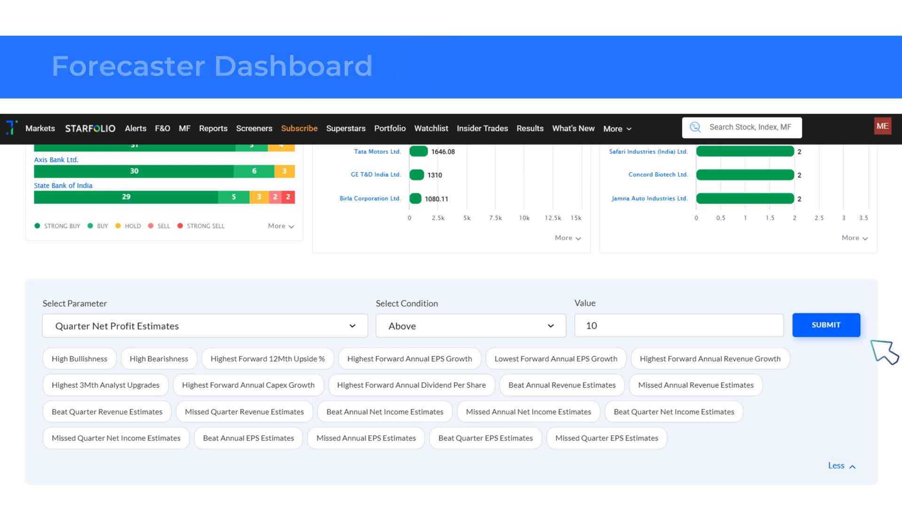
left_click(825, 325)
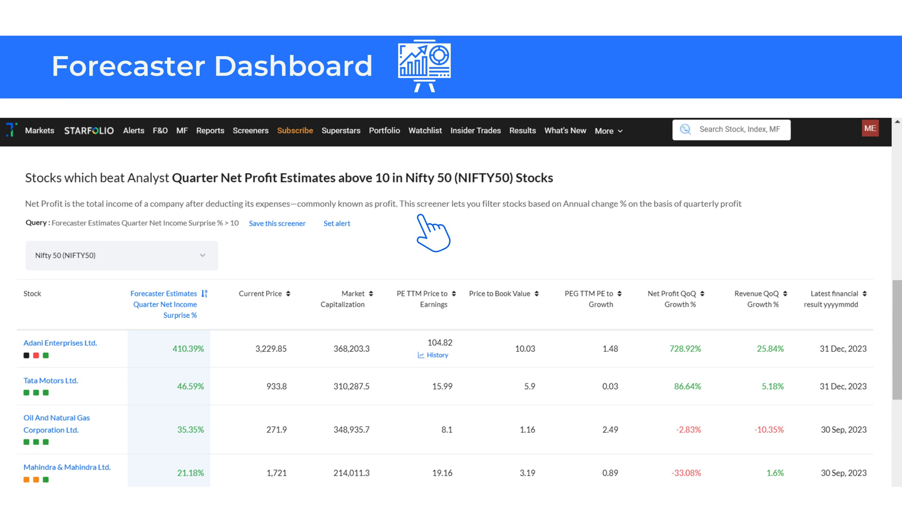
- Save the quarter net profit screen under My Stock Screeners
scroll("down", 3)
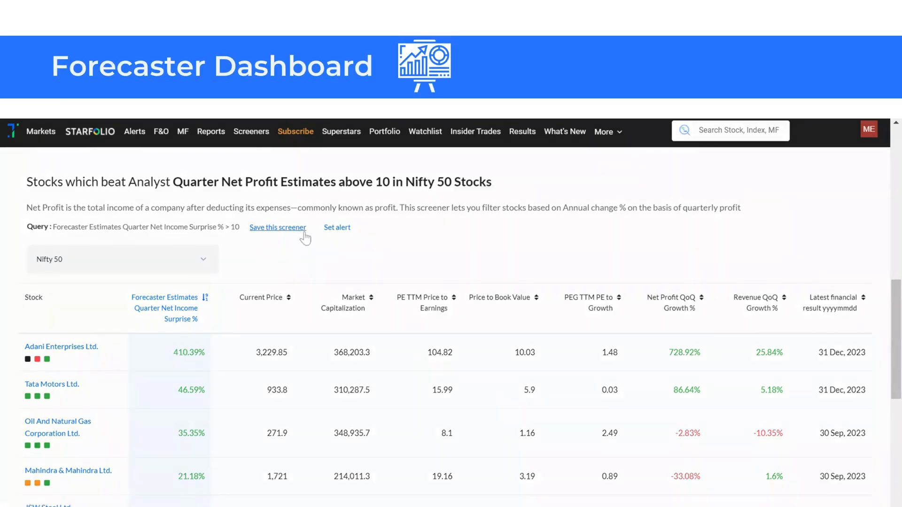
left_click(278, 227)
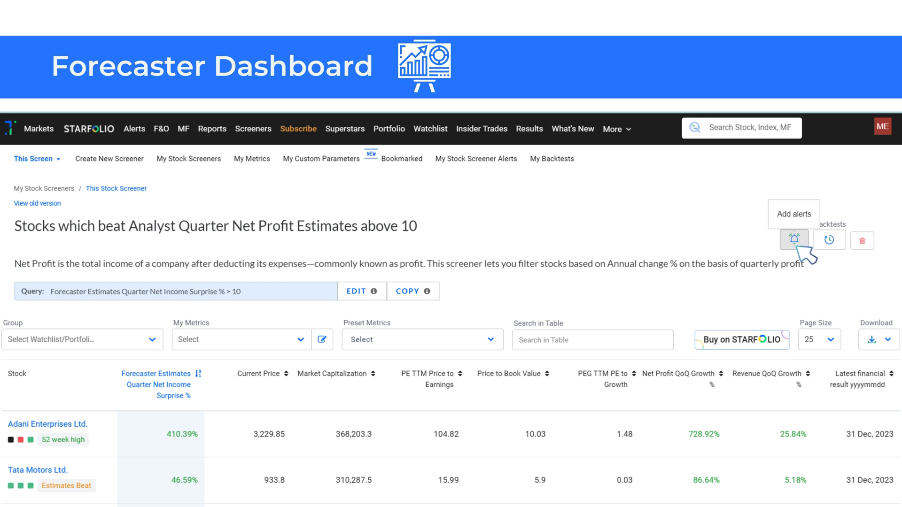
- Open the Stock Screener Alert setup for the saved net profit screener
left_click(793, 240)
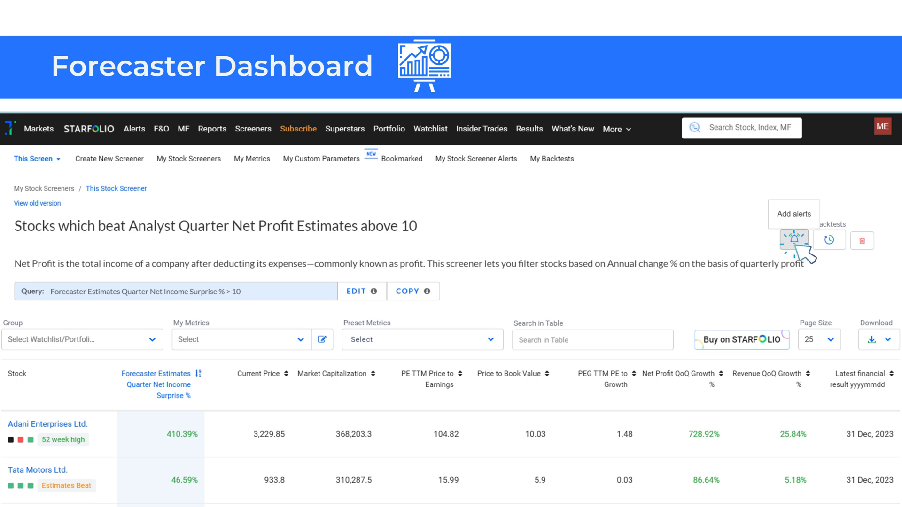
left_click(794, 240)
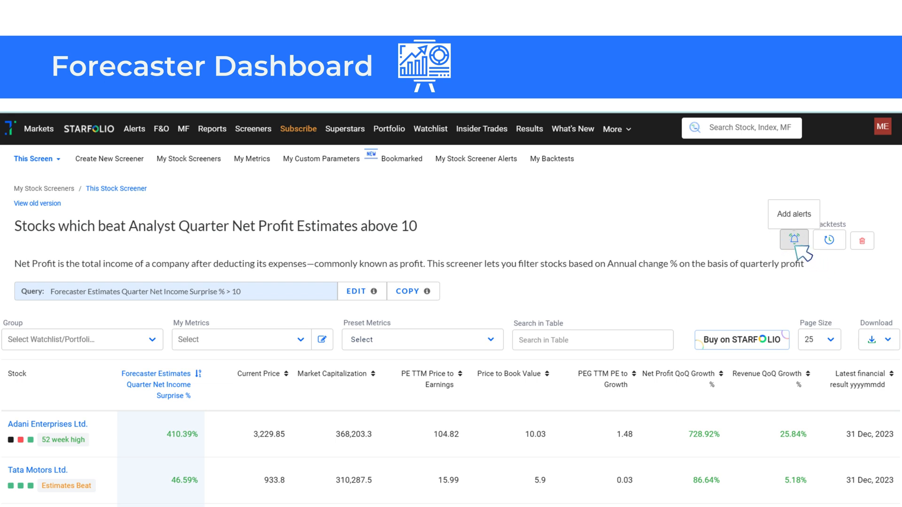
left_click(793, 240)
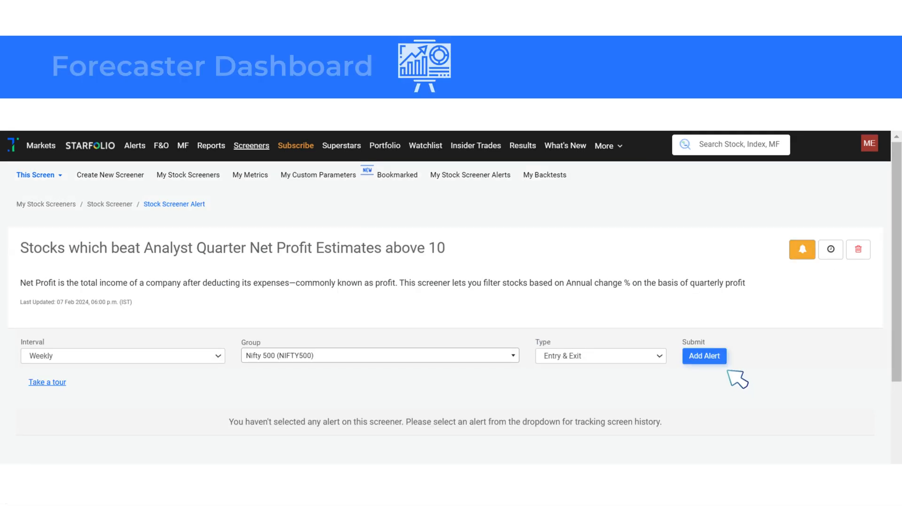